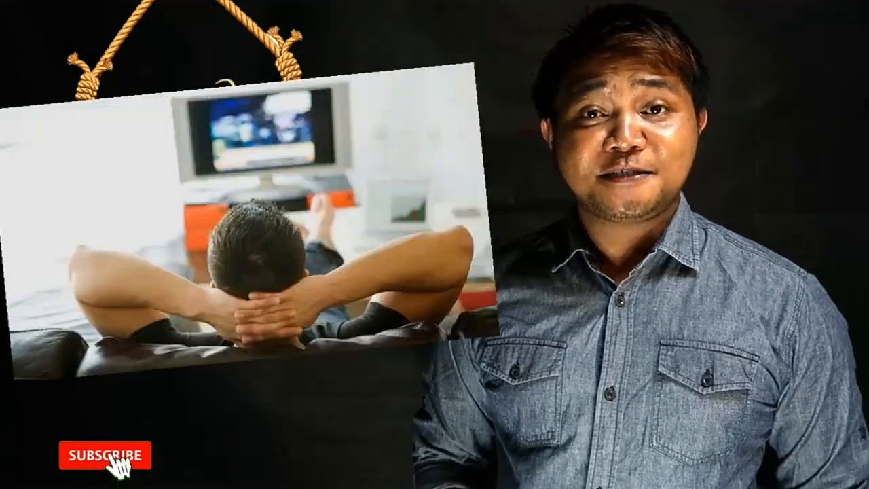
left_click(95, 454)
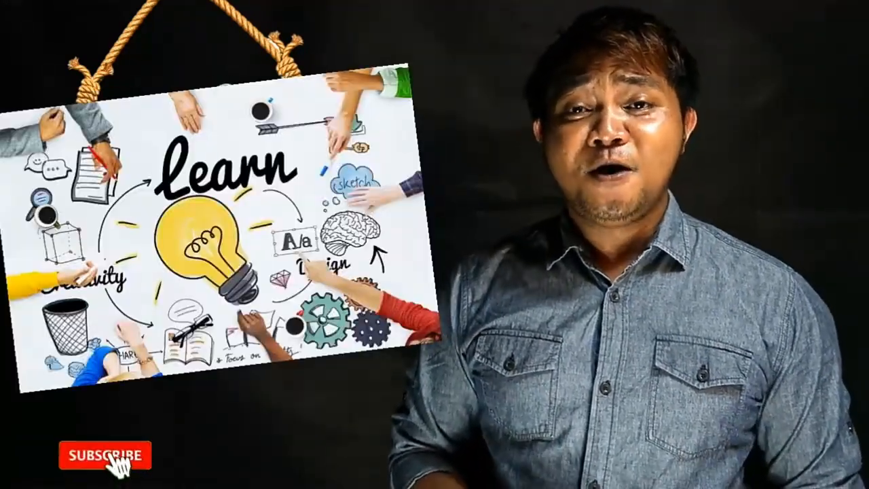
left_click(106, 454)
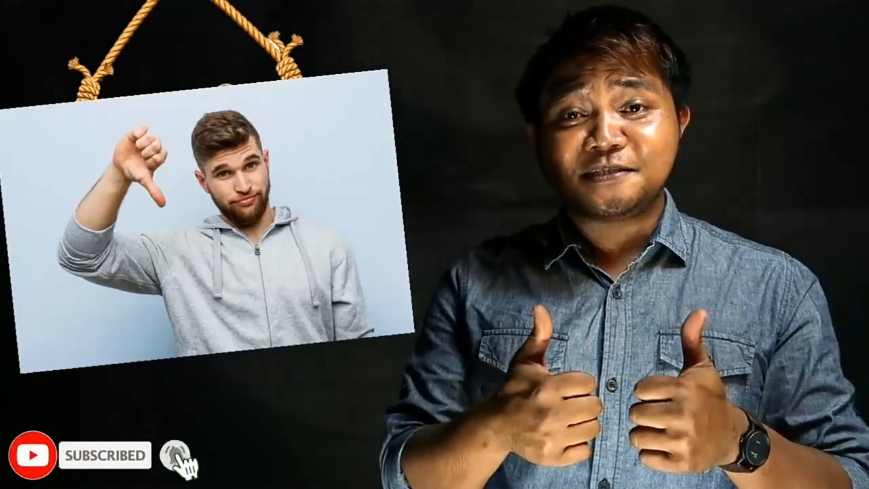